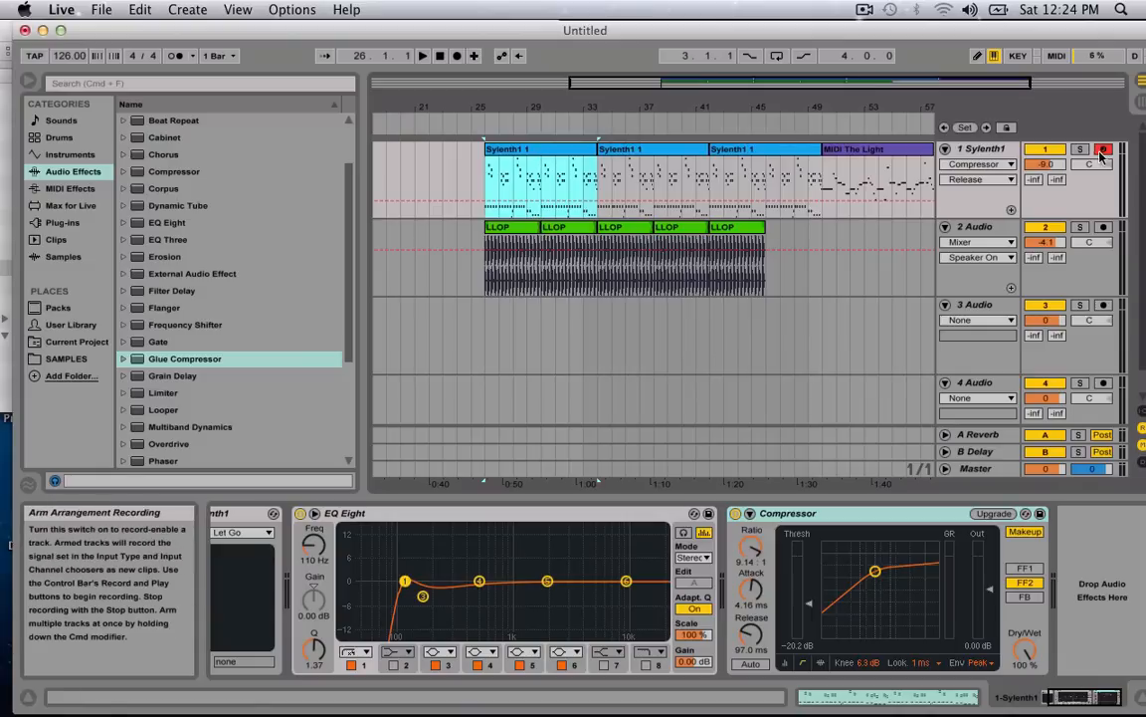
# Load a Glue Compressor from the browser's Audio Effects onto the Synth1 track
pyautogui.click(1081, 150)
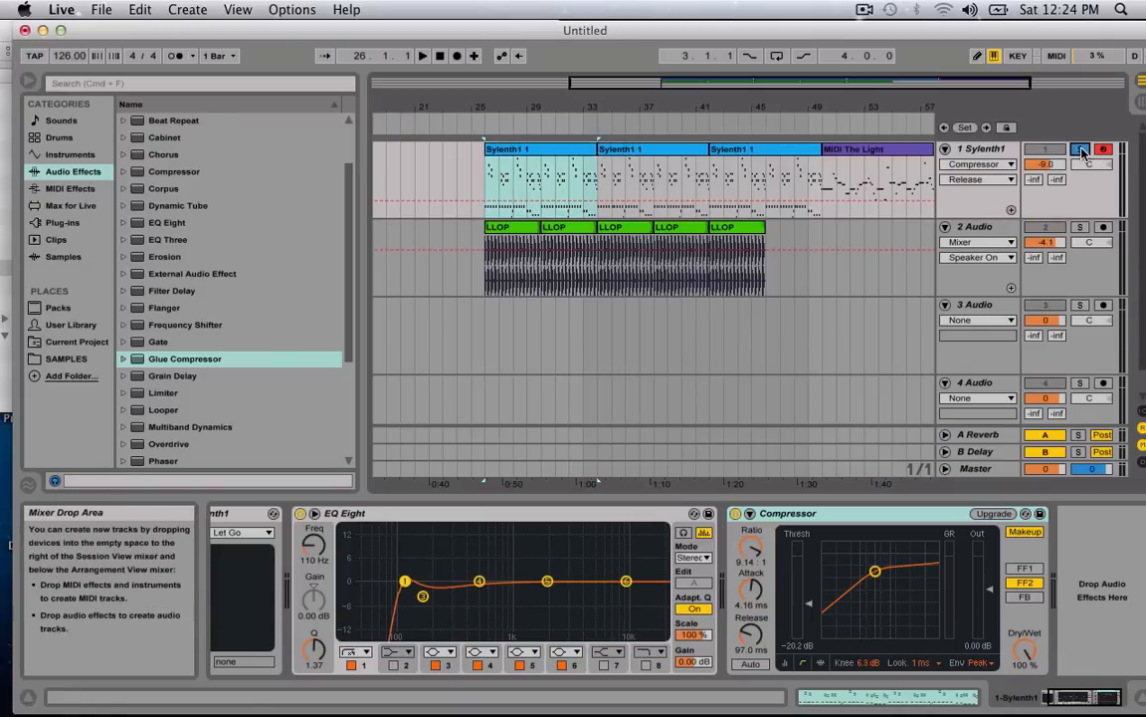
pyautogui.click(422, 56)
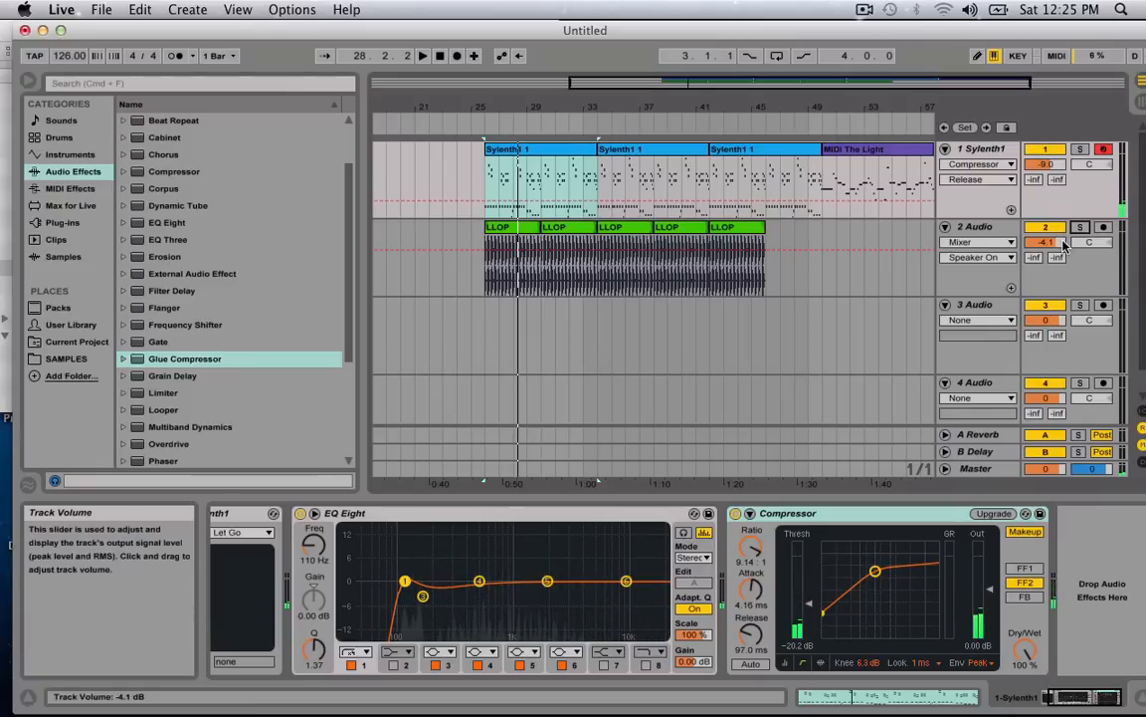
pyautogui.moveTo(995, 148)
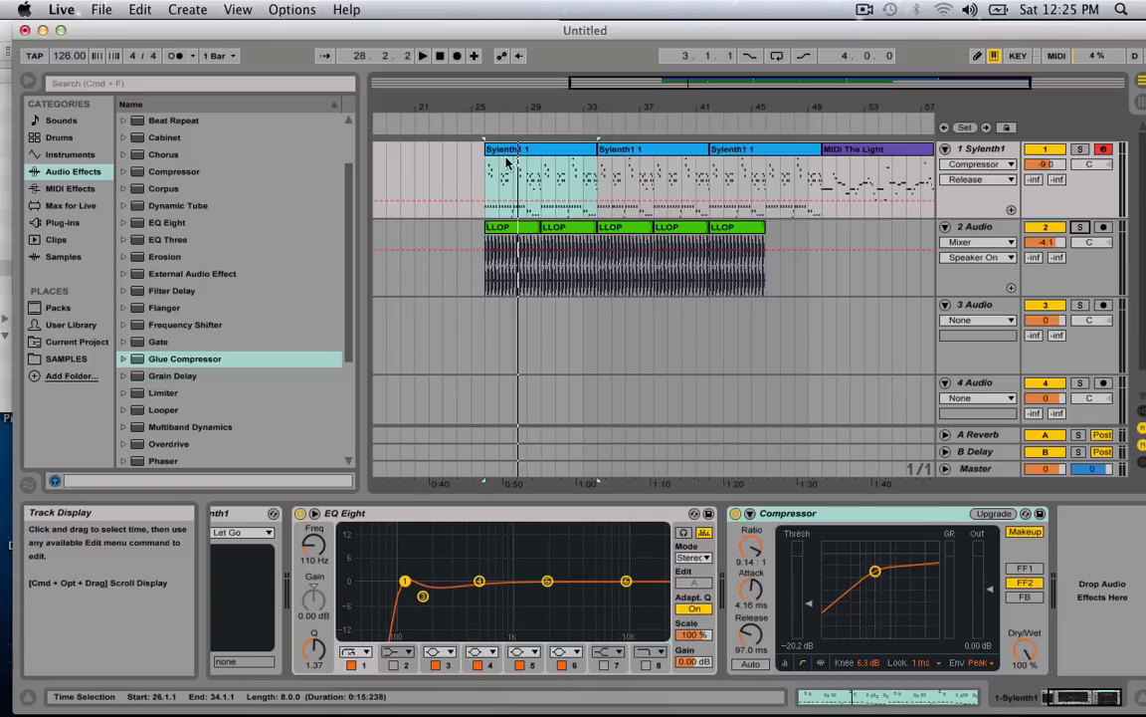
pyautogui.click(507, 149)
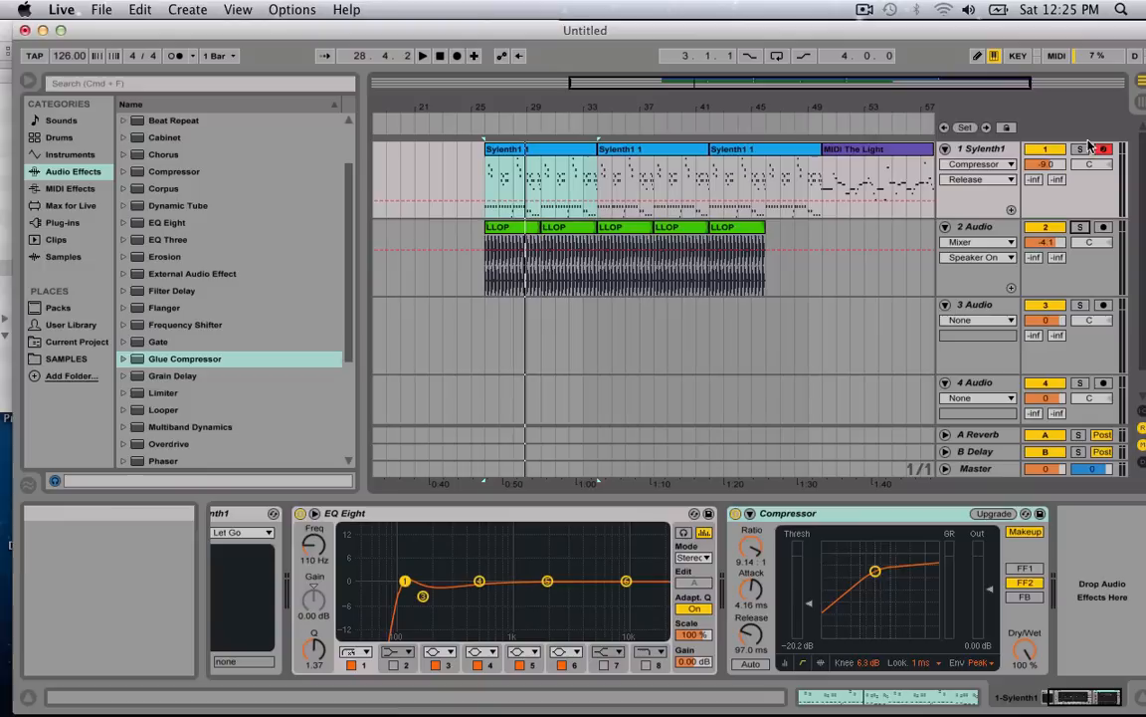
pyautogui.moveTo(1081, 150)
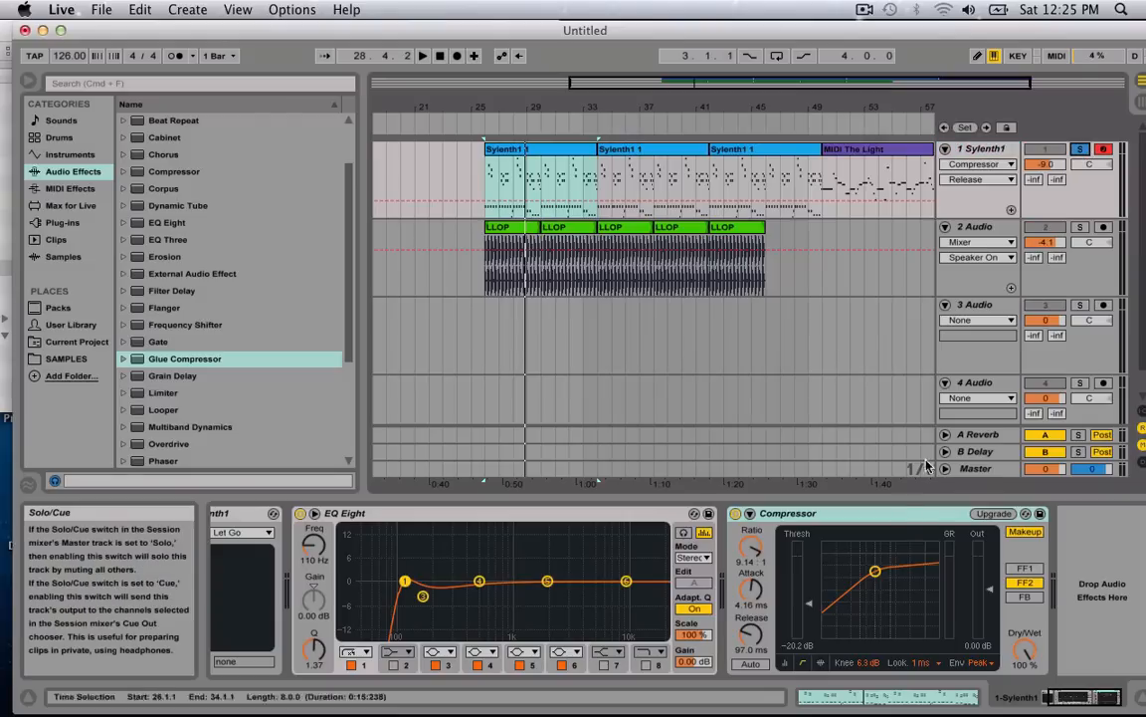
pyautogui.moveTo(282, 284)
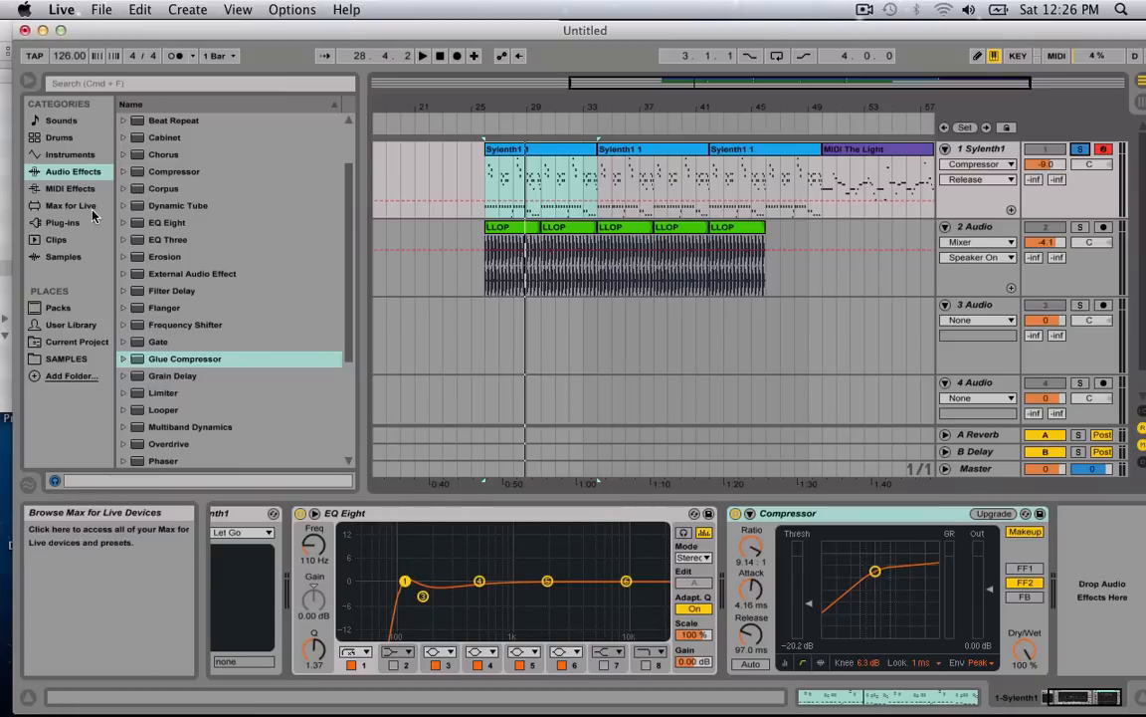
pyautogui.click(186, 358)
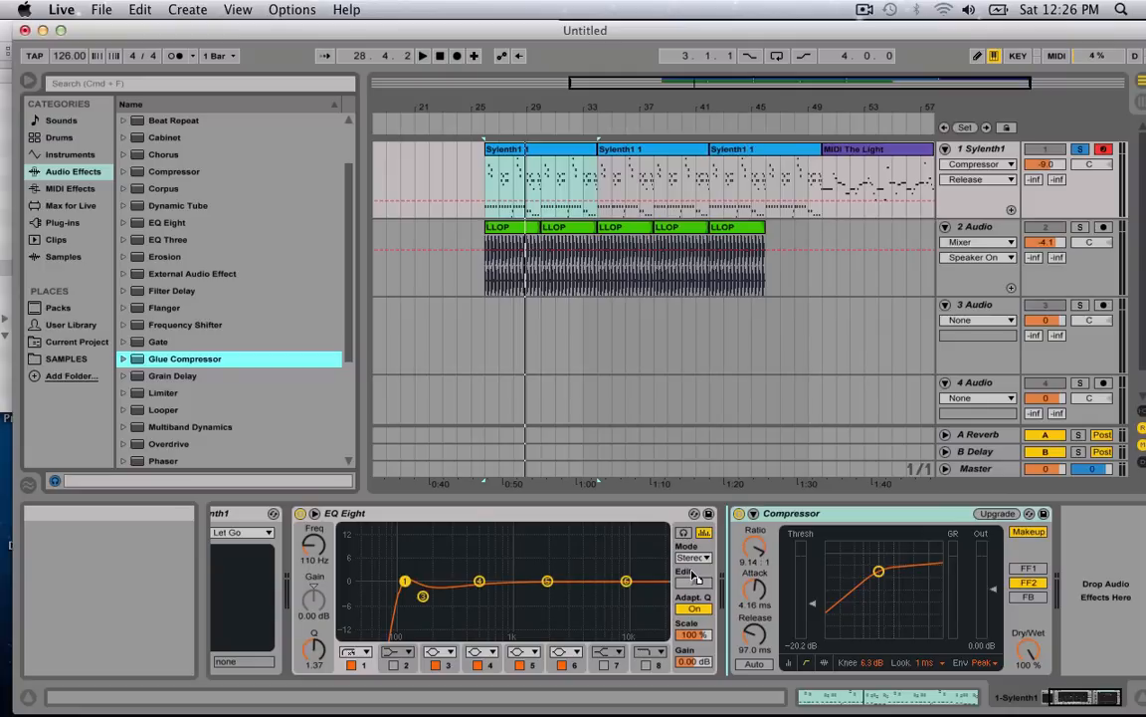
pyautogui.doubleClick(183, 358)
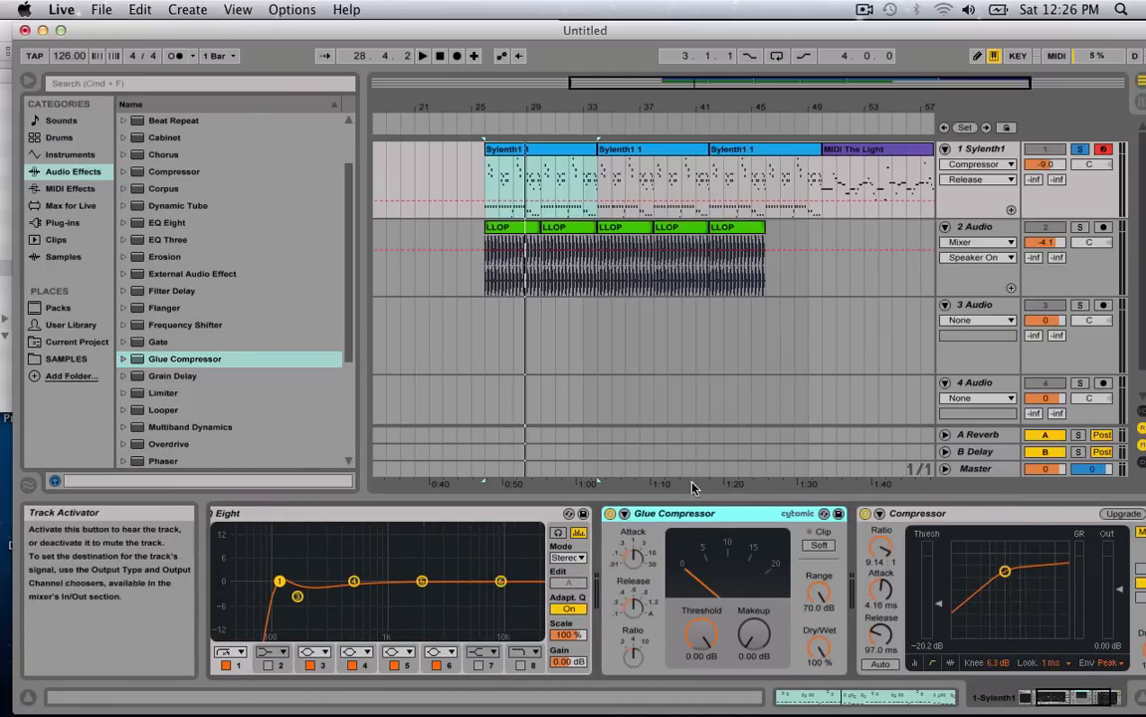
pyautogui.moveTo(625, 519)
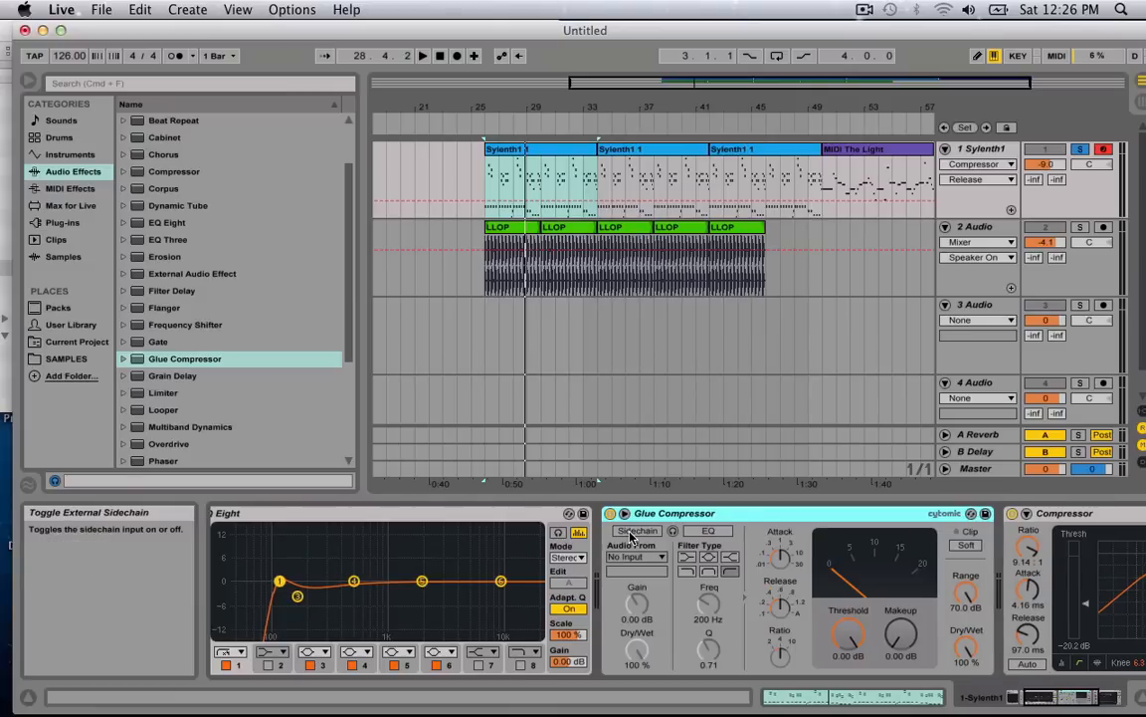
# Turn on the Glue Compressor's external sidechain and feed it from the 2-Audio kick track
pyautogui.click(637, 557)
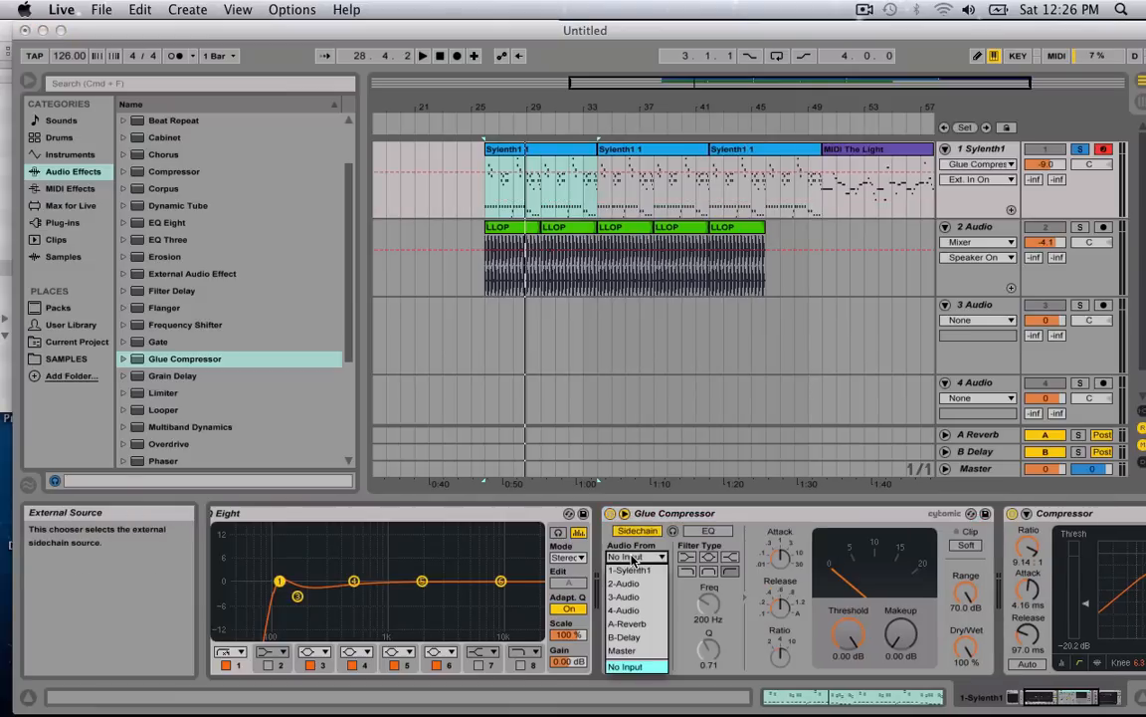
pyautogui.click(625, 583)
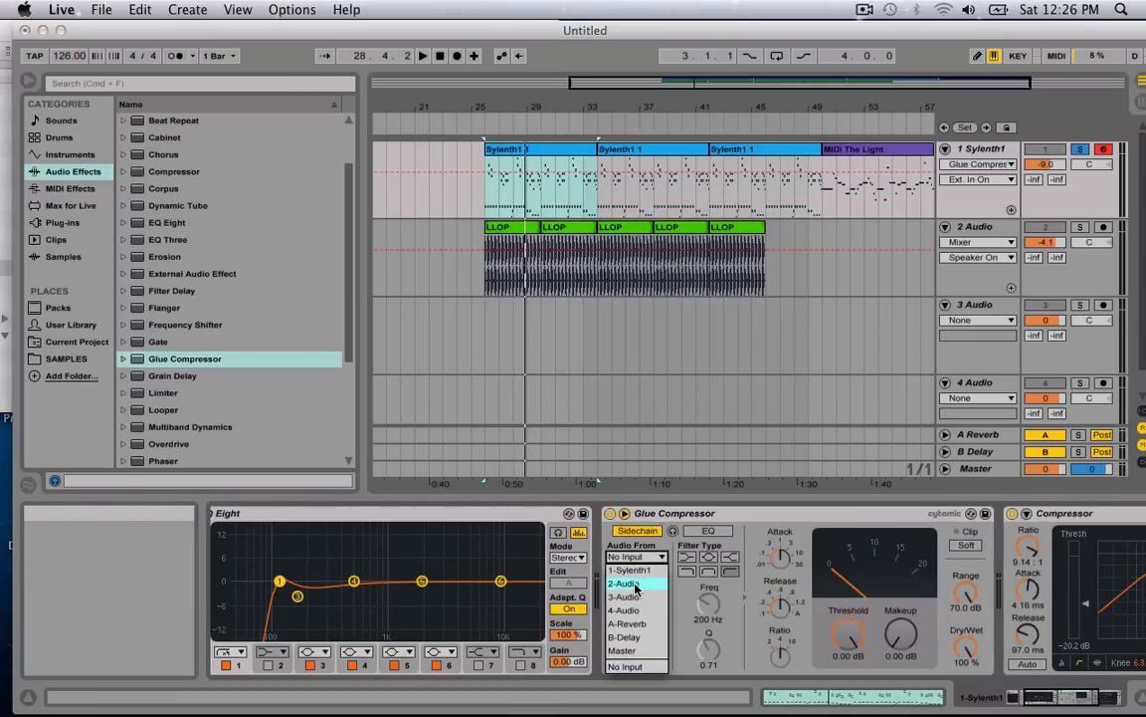
pyautogui.click(625, 583)
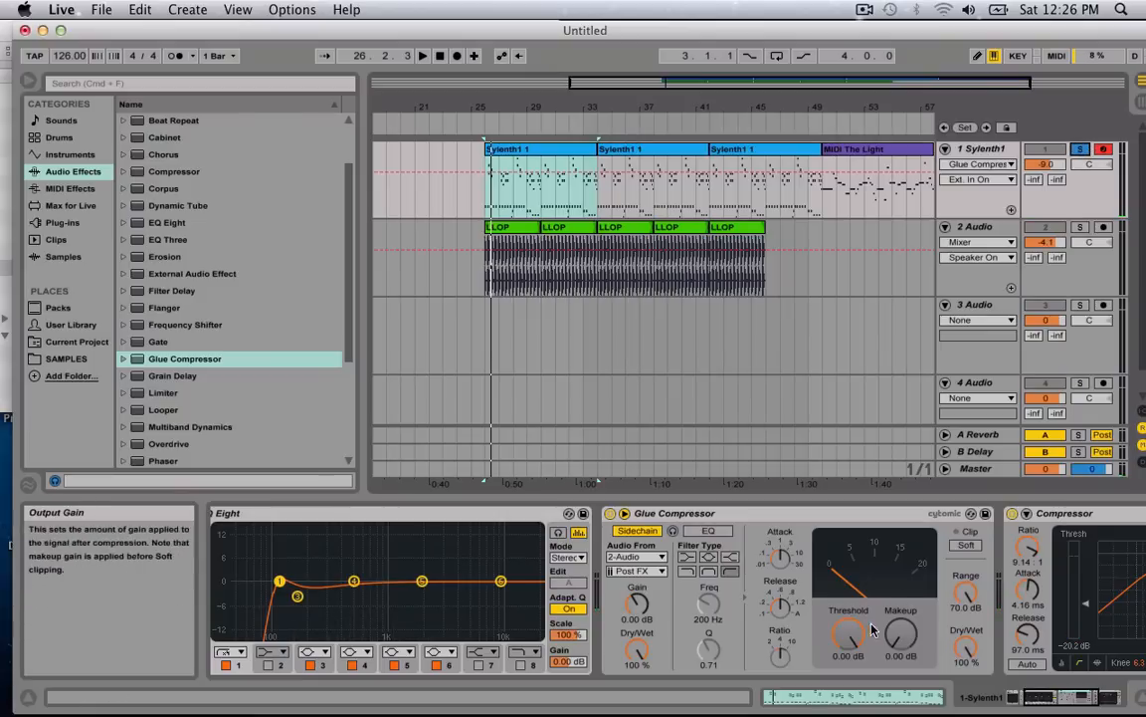
pyautogui.moveTo(852, 637)
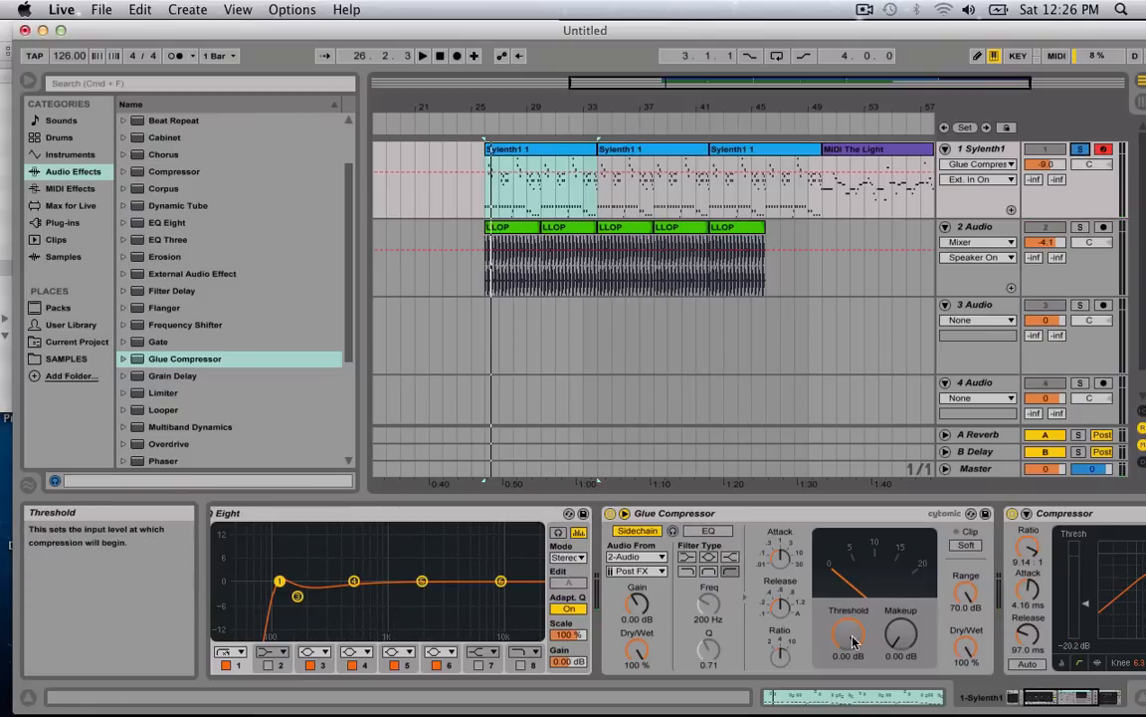
pyautogui.moveTo(860, 637)
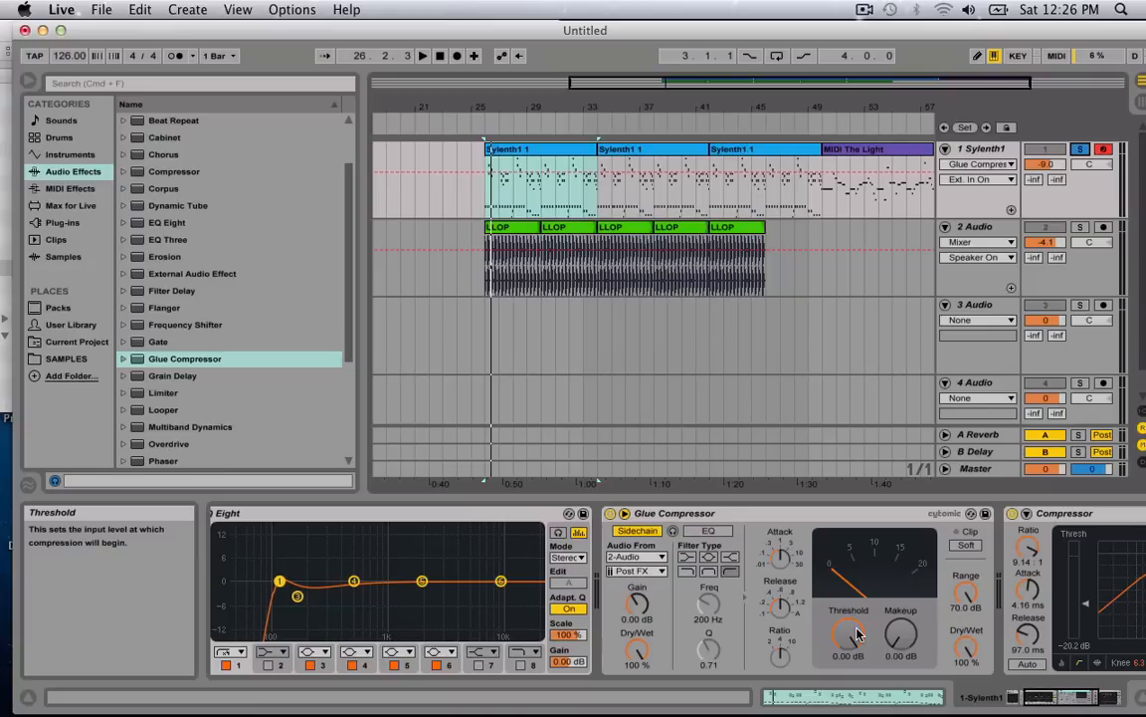
# Pull the Glue Compressor threshold down to roughly -14.6 dB during playback for a pumping synth
pyautogui.moveTo(848, 635); pyautogui.dragTo(848, 647)
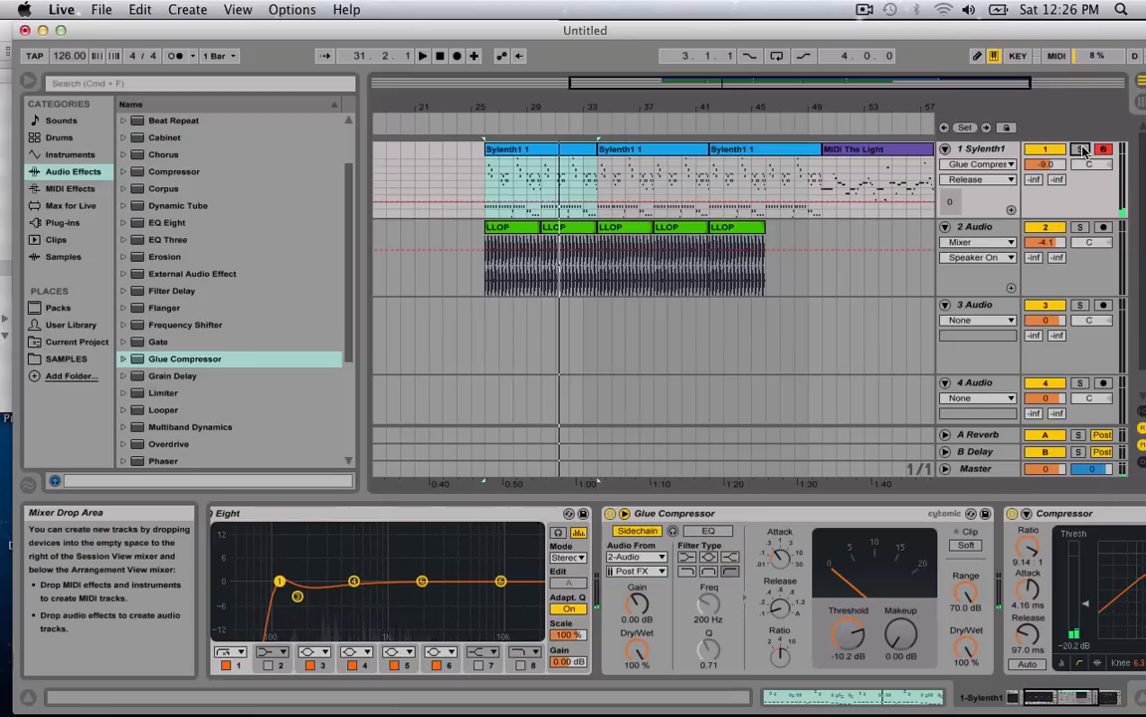
pyautogui.click(422, 56)
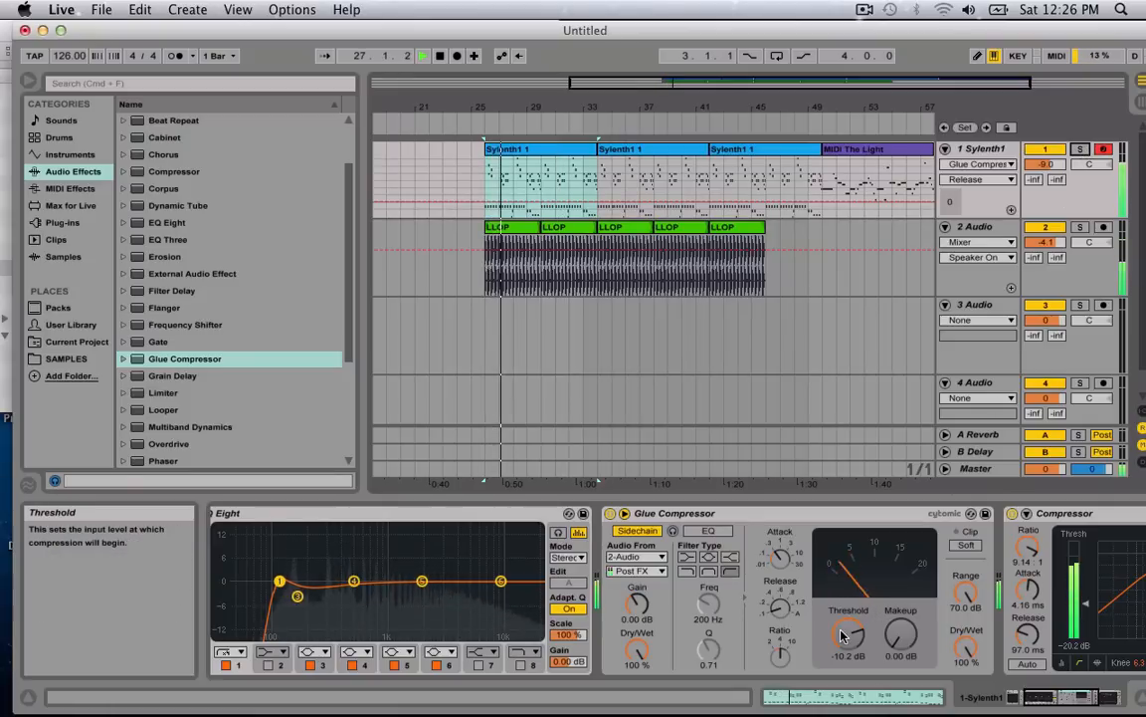
pyautogui.moveTo(848, 633); pyautogui.dragTo(848, 657)
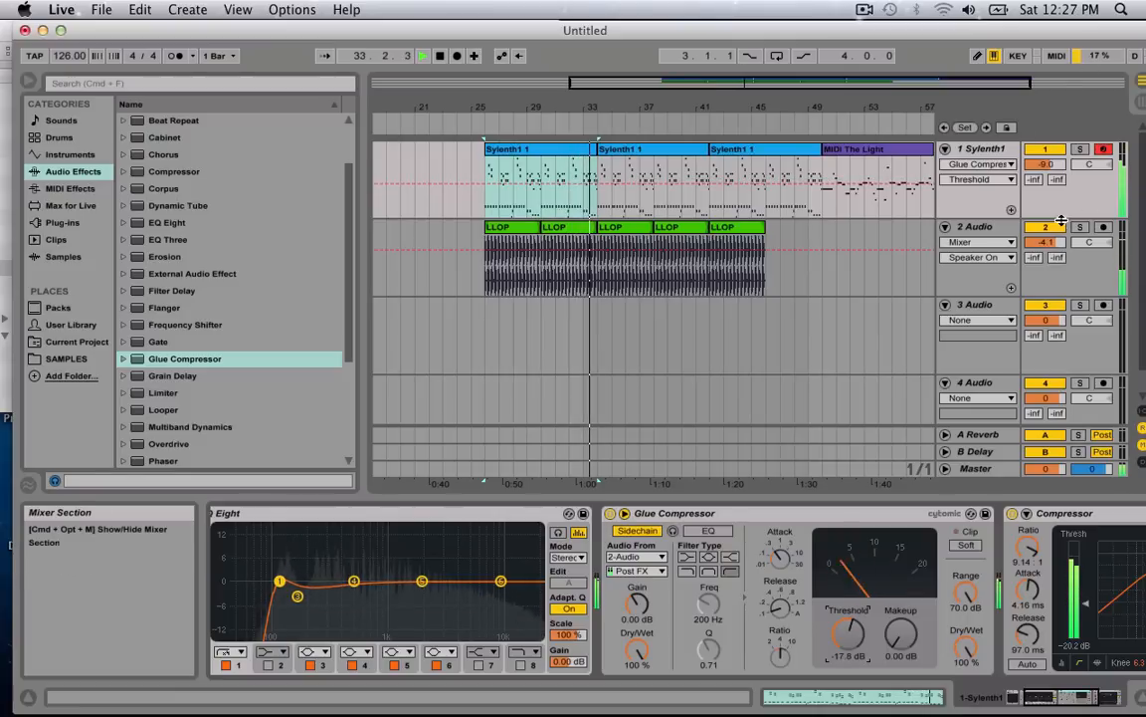
pyautogui.moveTo(867, 570)
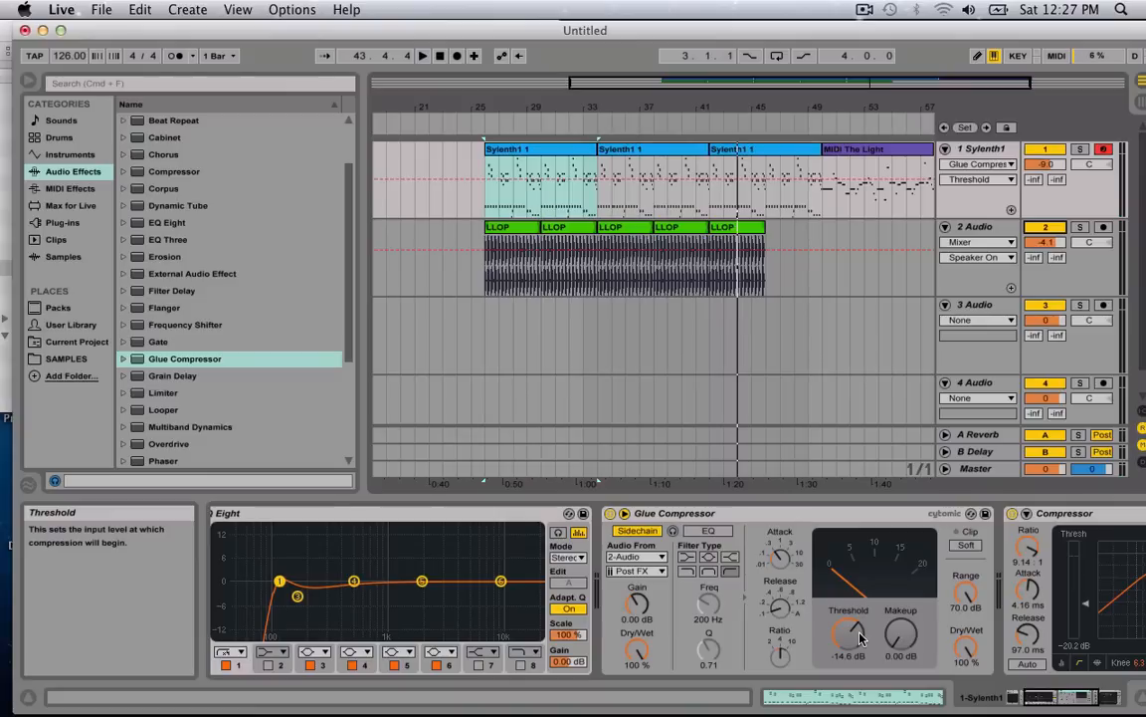
pyautogui.moveTo(780, 554)
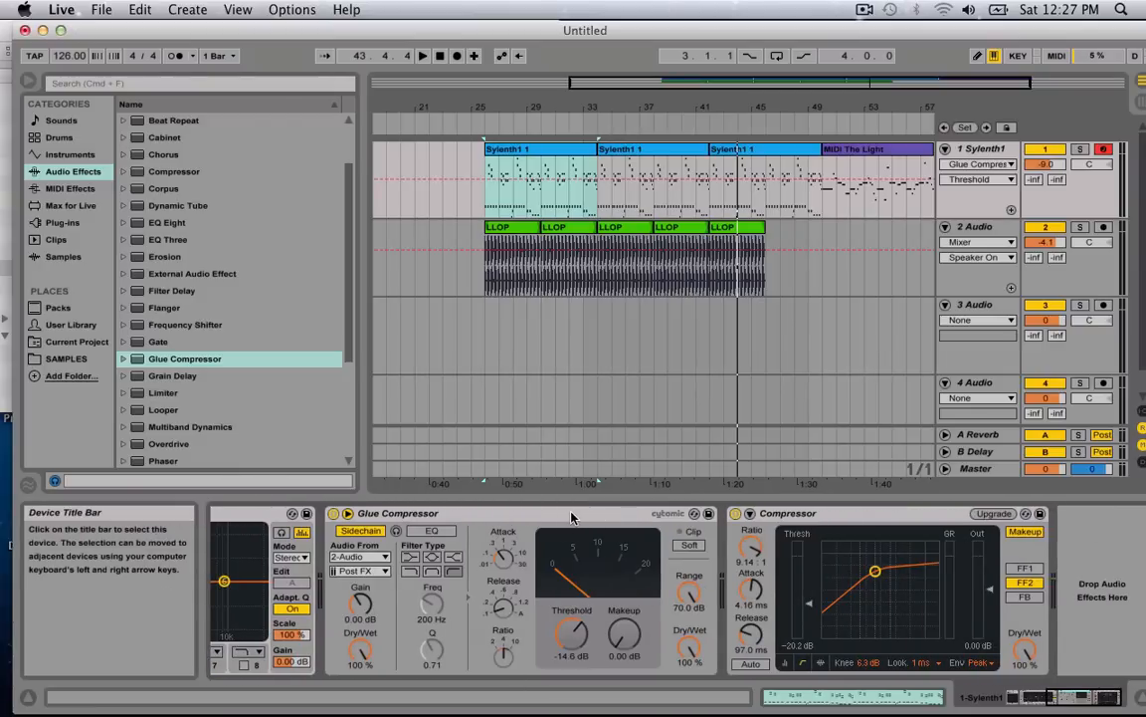
pyautogui.moveTo(487, 530)
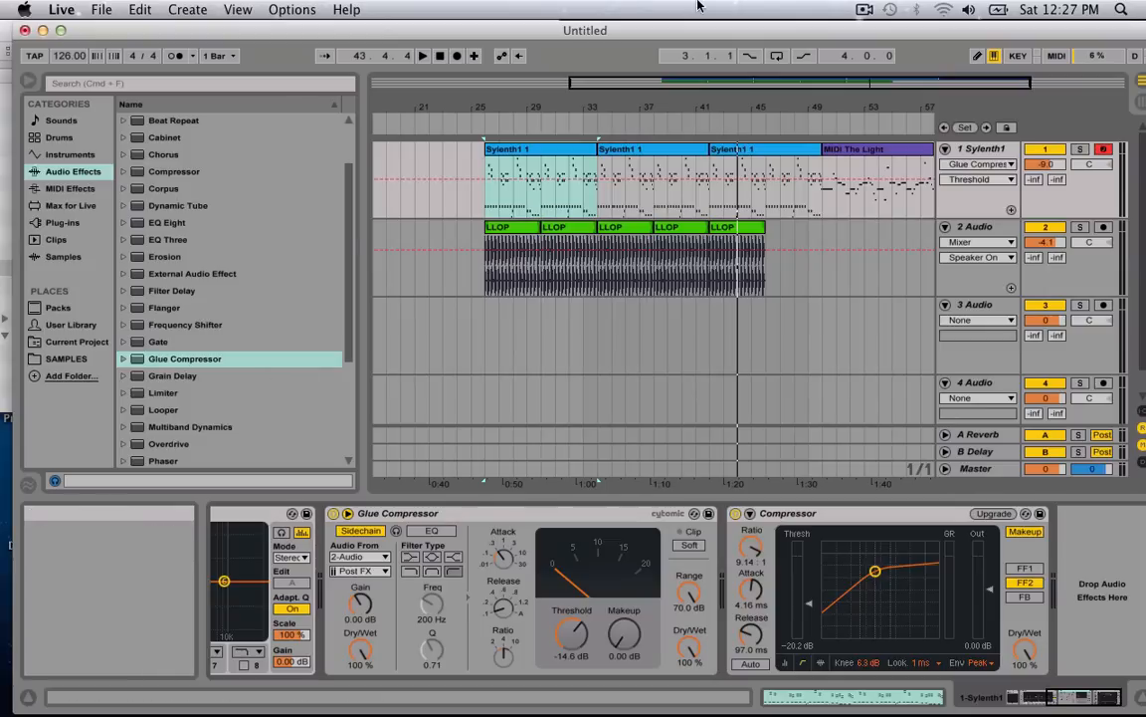
pyautogui.moveTo(864, 6)
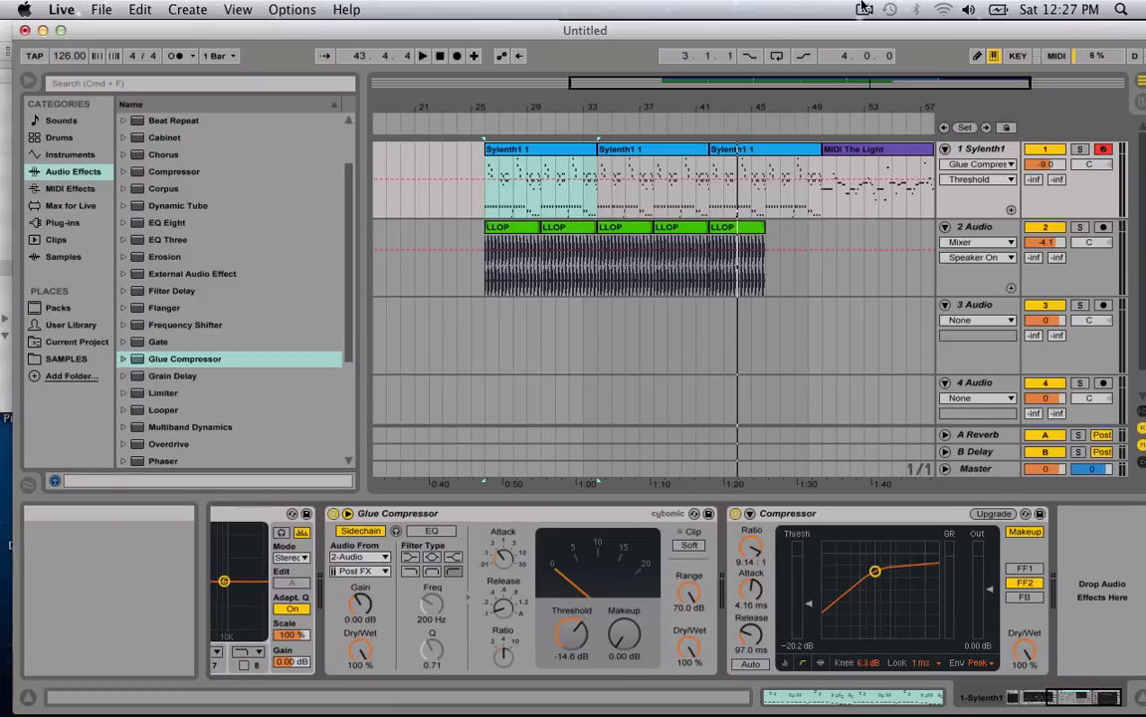
pyautogui.click(862, 8)
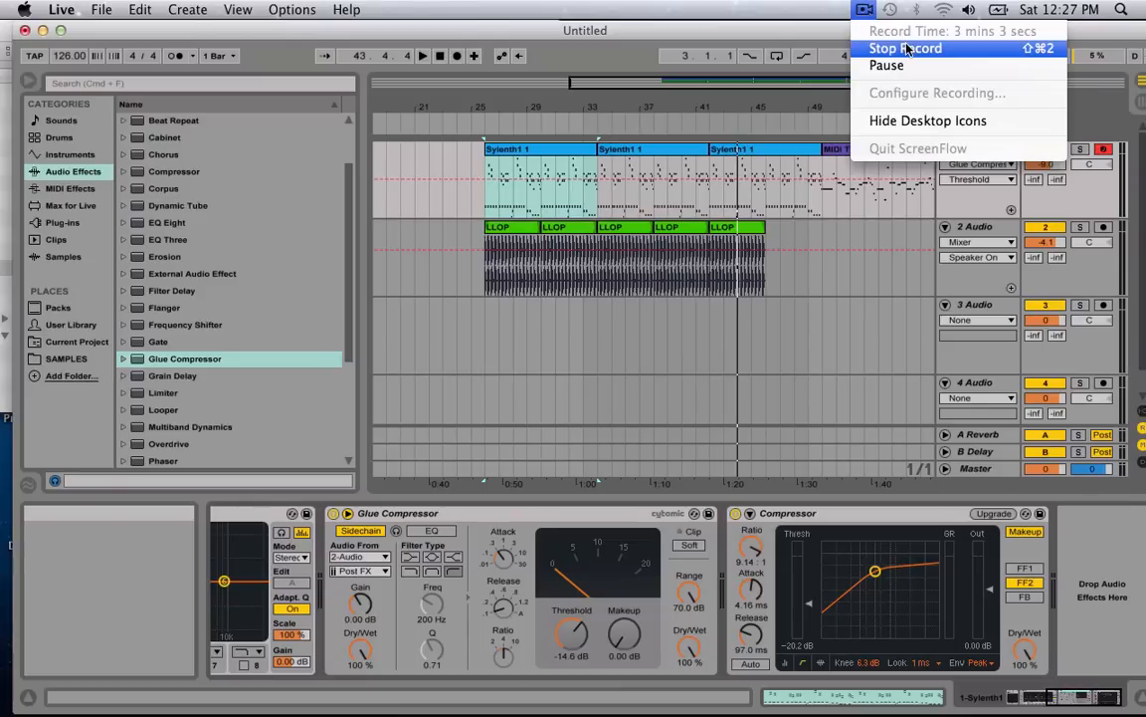